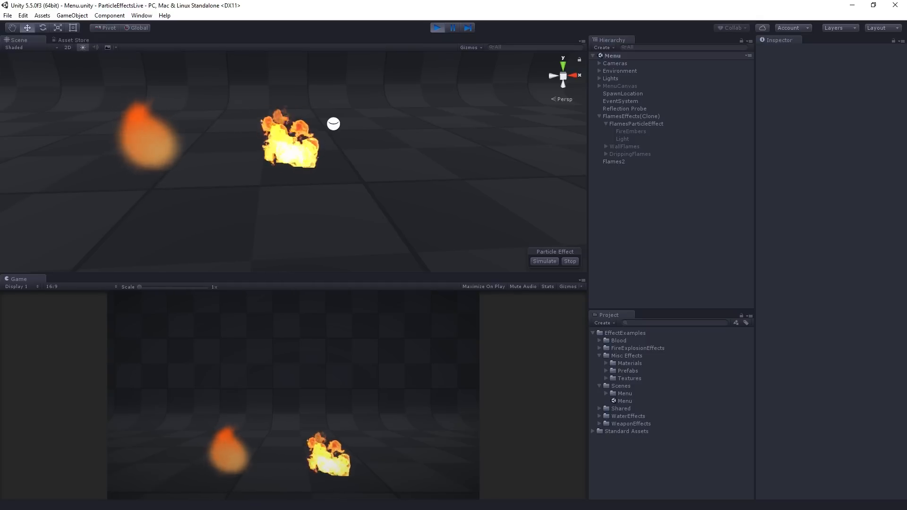
Enable the Noise module on the Flames2 particle system.
{"action": "left_click", "coordinate": [614, 162]}
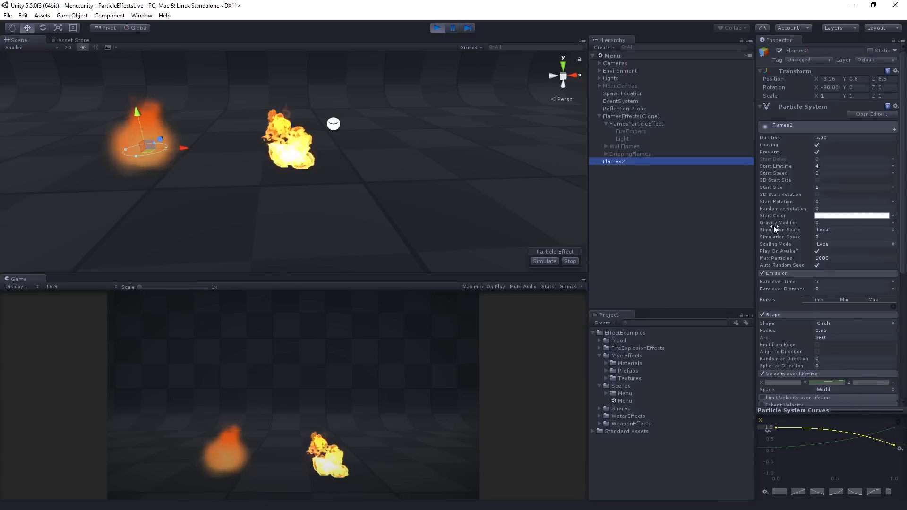
{"action": "scroll", "scroll_direction": "down", "scroll_amount": 3}
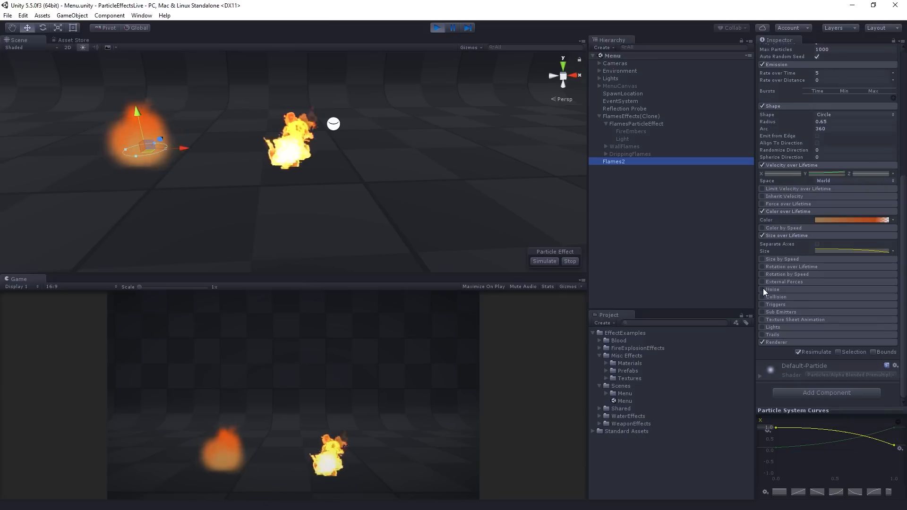
{"action": "left_click", "coordinate": [762, 289]}
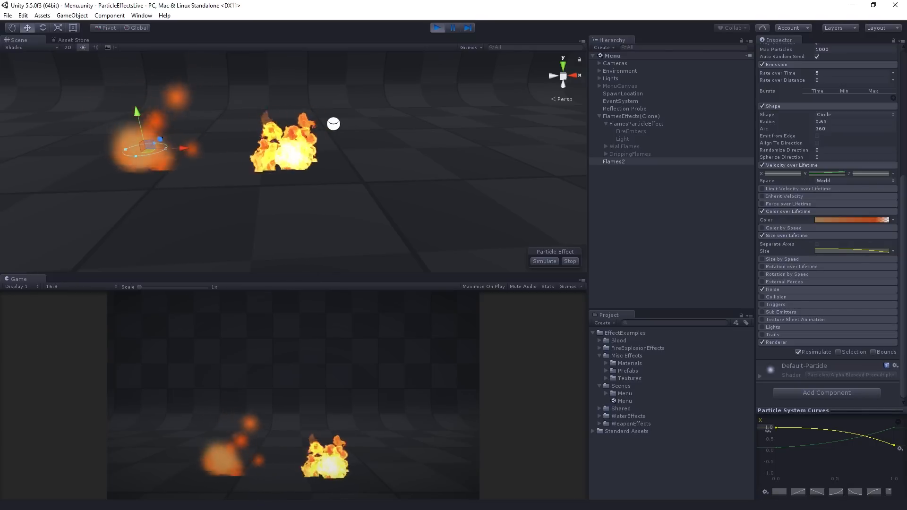
Expand Flames2's Noise module to tune strength 0.93 and frequency 0.52.
{"action": "left_click", "coordinate": [764, 289]}
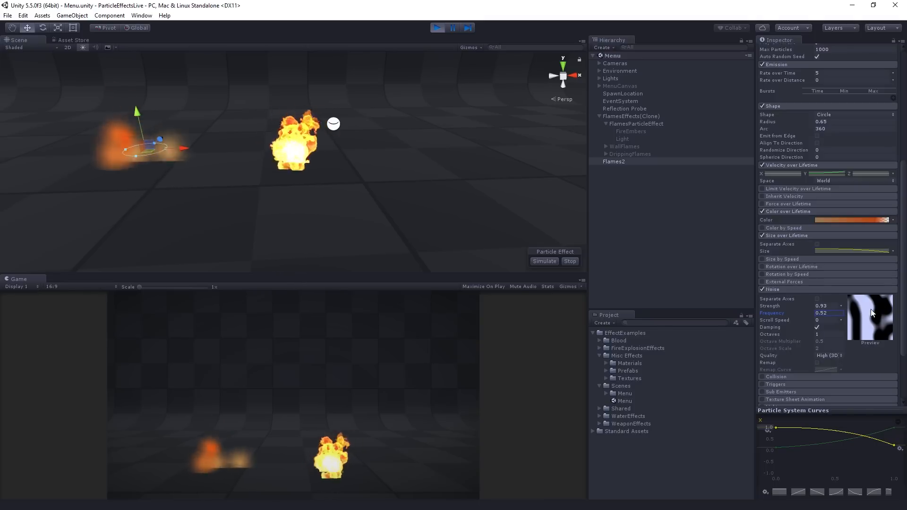
Try Flames2 noise quality at Low (1D), Medium (2D) and High (3D).
{"action": "left_click", "coordinate": [829, 356]}
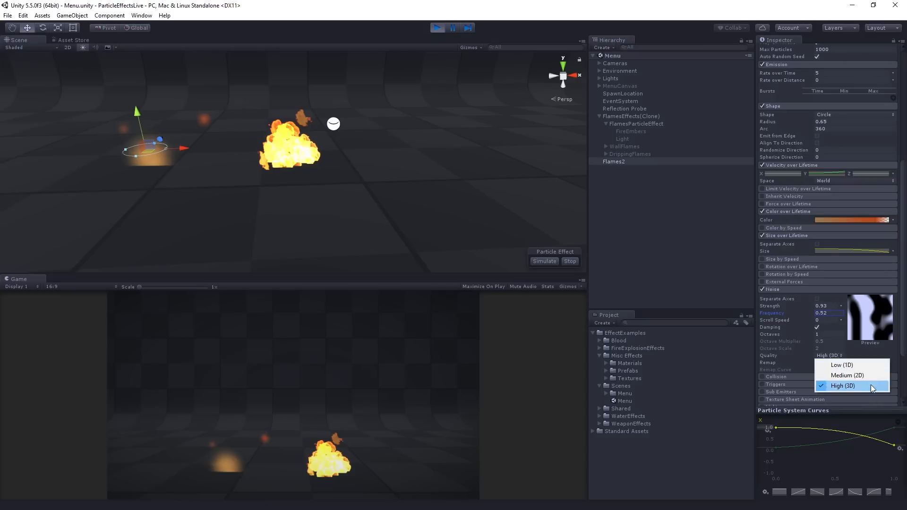
{"action": "mouse_move", "coordinate": [880, 307]}
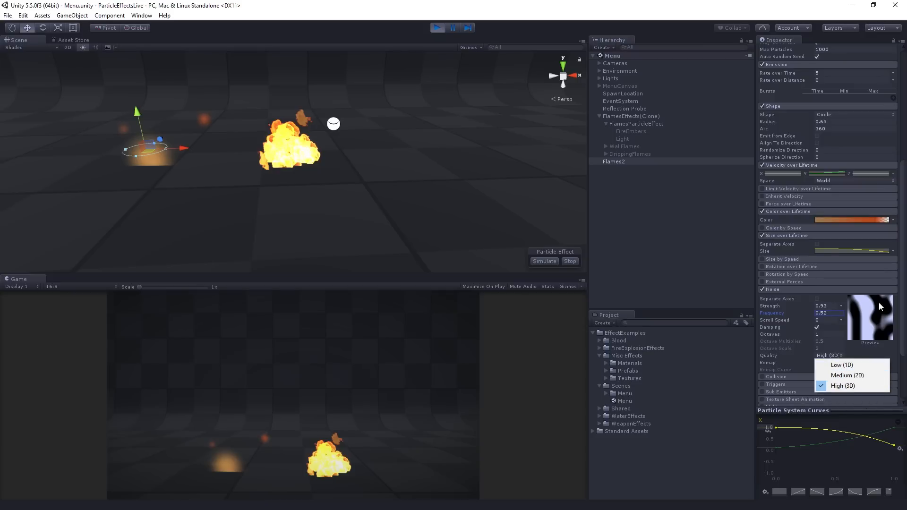
{"action": "mouse_move", "coordinate": [881, 326]}
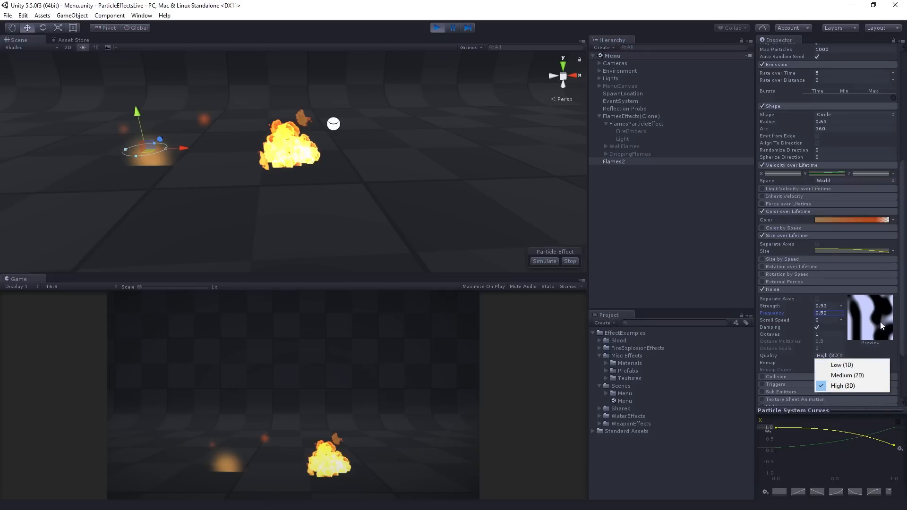
{"action": "left_click", "coordinate": [842, 365]}
{"action": "type", "text": "1.9"}
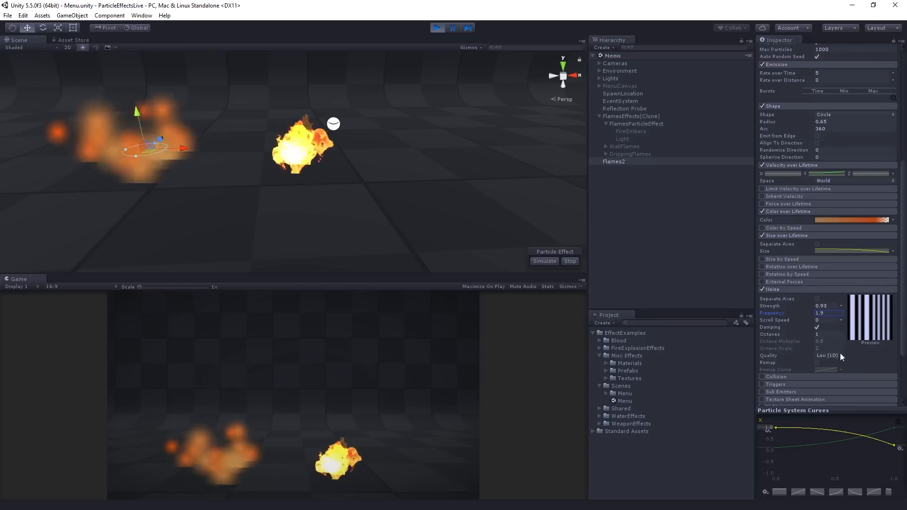
{"action": "left_click", "coordinate": [829, 355]}
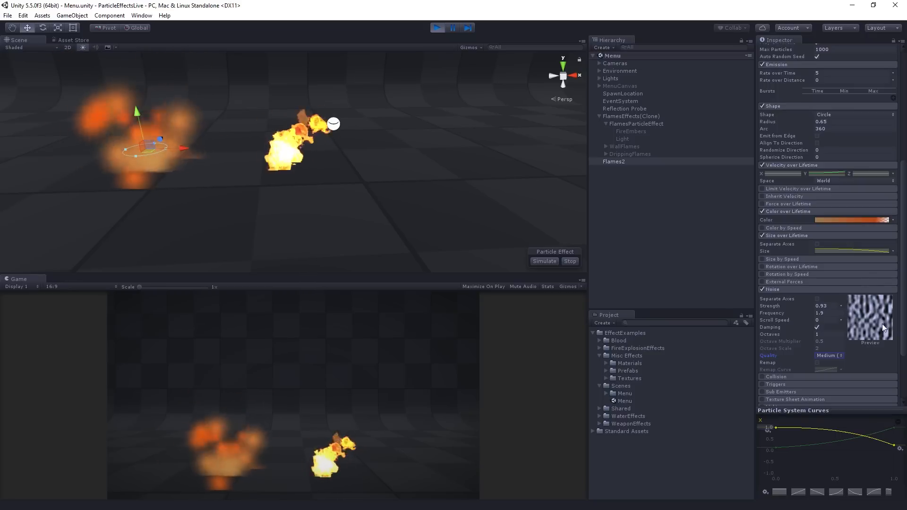
{"action": "left_click", "coordinate": [829, 355]}
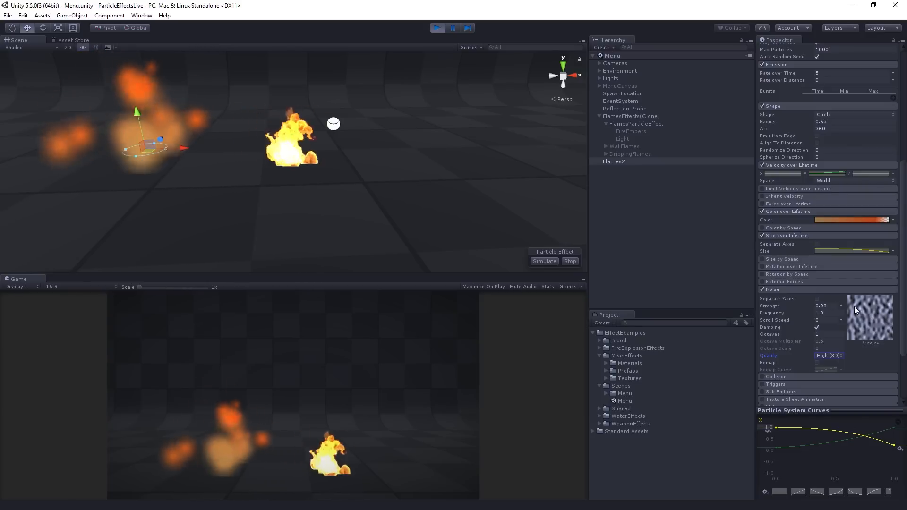
Cycle noise quality through Low and Medium again, ending on High (3D).
{"action": "left_click", "coordinate": [829, 355]}
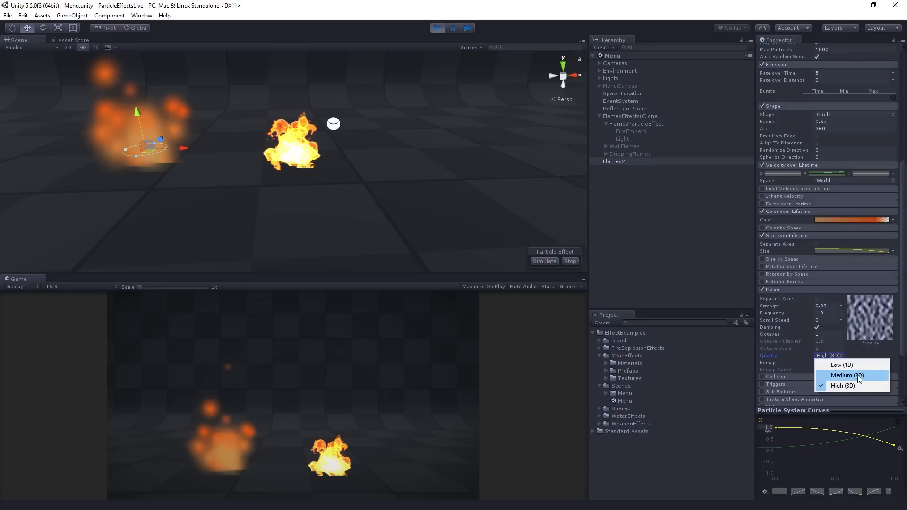
{"action": "mouse_move", "coordinate": [867, 351]}
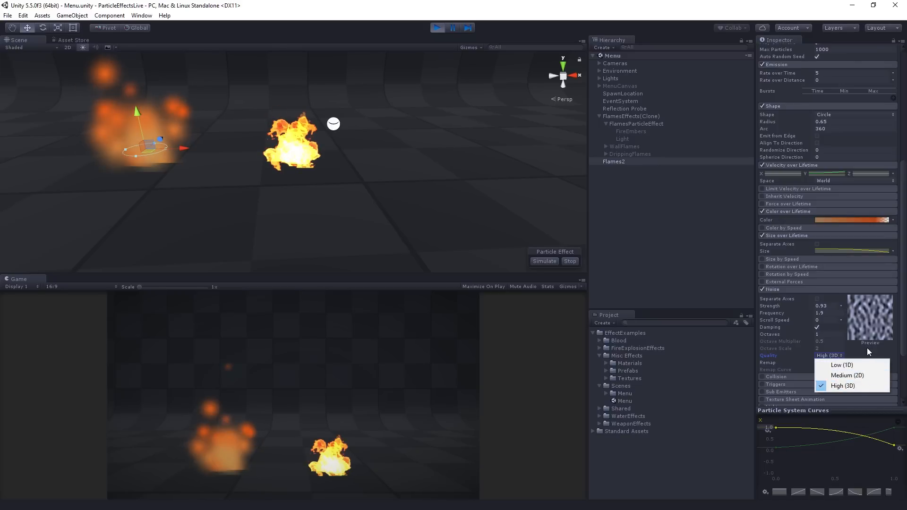
{"action": "mouse_move", "coordinate": [862, 356]}
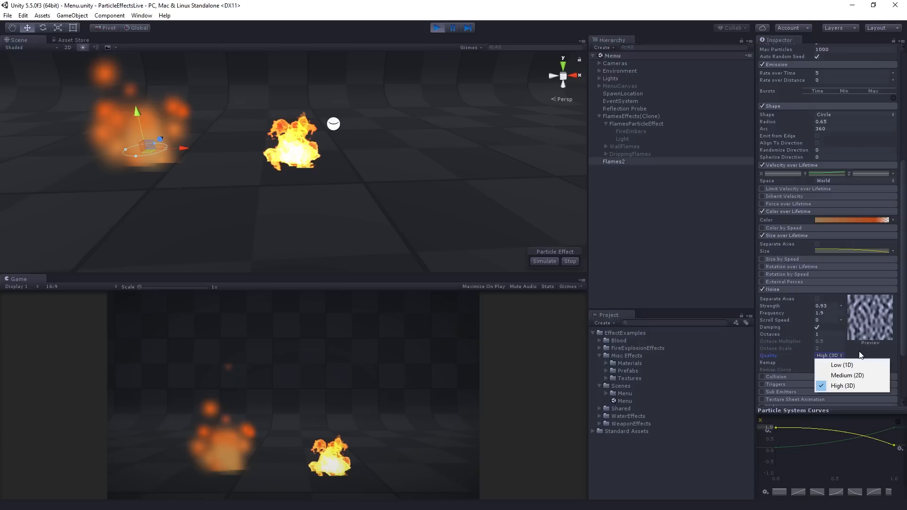
{"action": "left_click", "coordinate": [843, 365]}
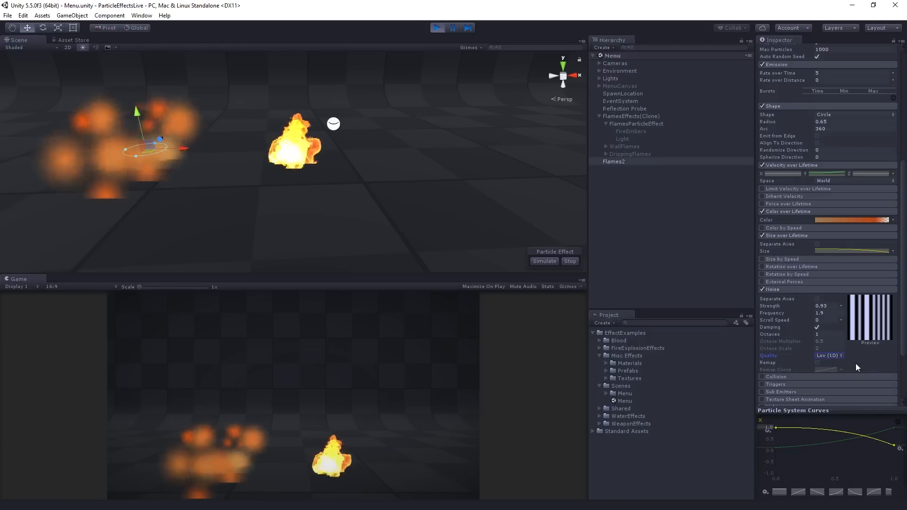
{"action": "mouse_move", "coordinate": [889, 360]}
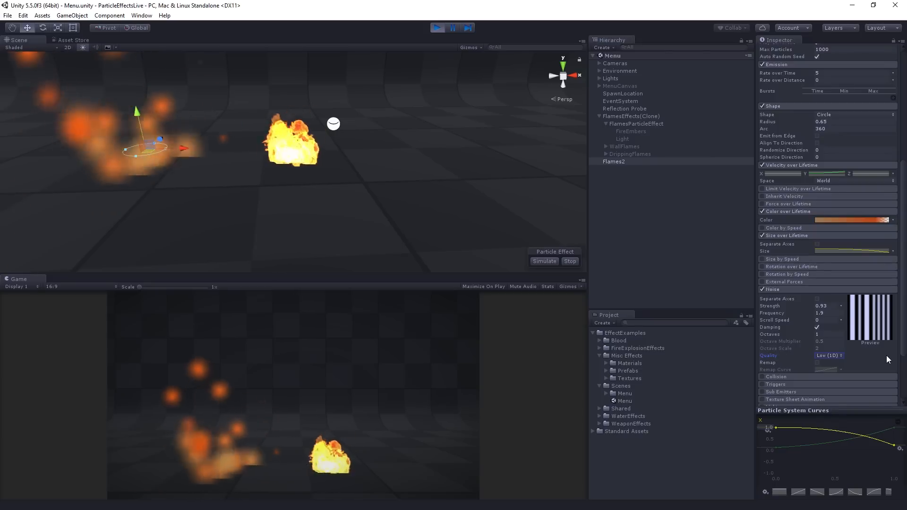
{"action": "mouse_move", "coordinate": [893, 359]}
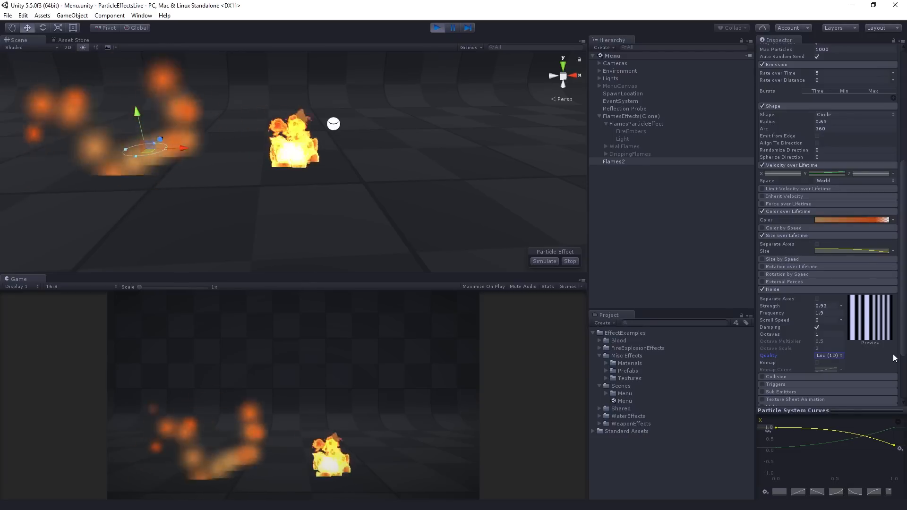
{"action": "left_click", "coordinate": [829, 355]}
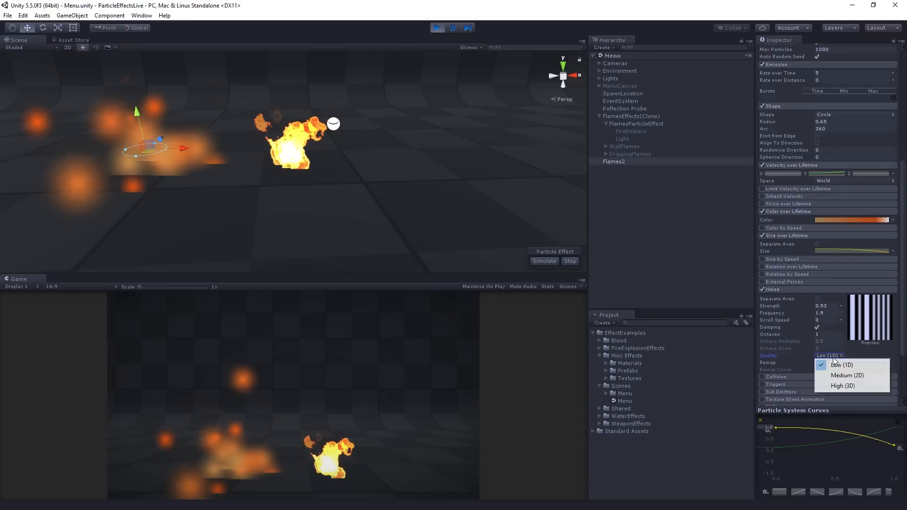
{"action": "left_click", "coordinate": [847, 375]}
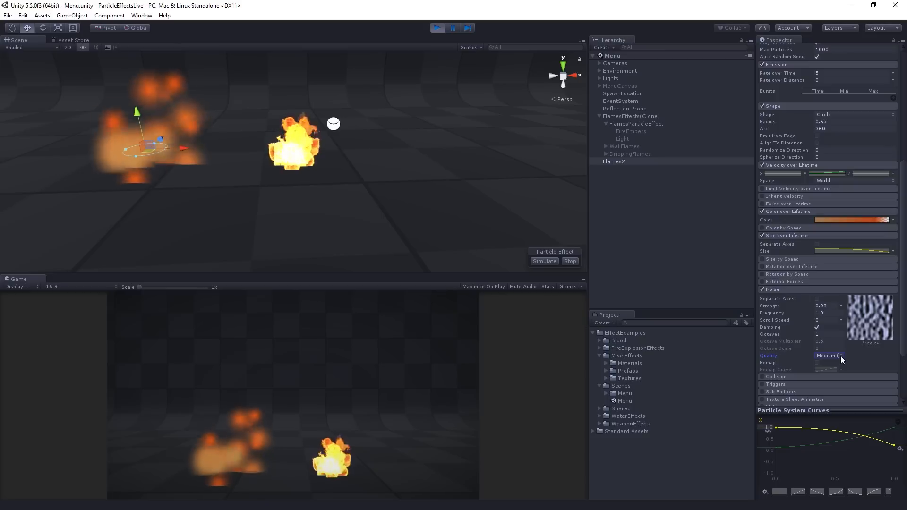
{"action": "left_click", "coordinate": [829, 356]}
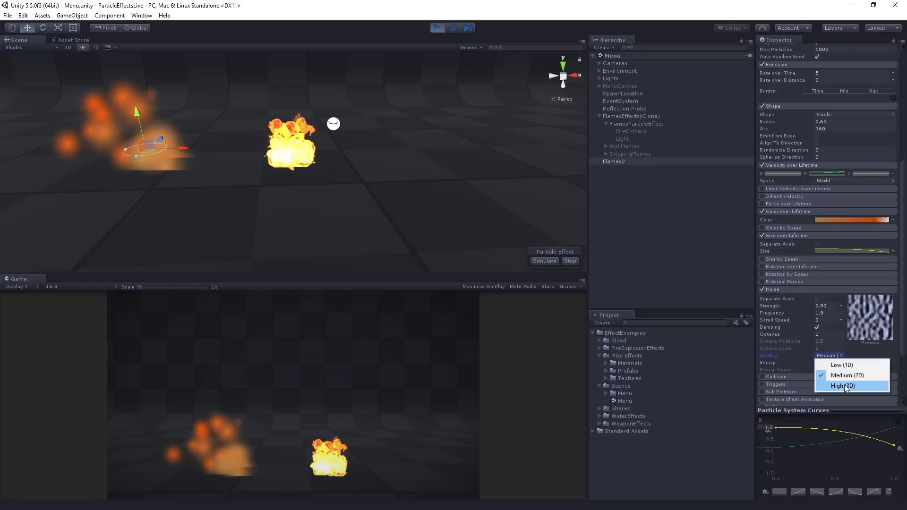
{"action": "left_click", "coordinate": [842, 386]}
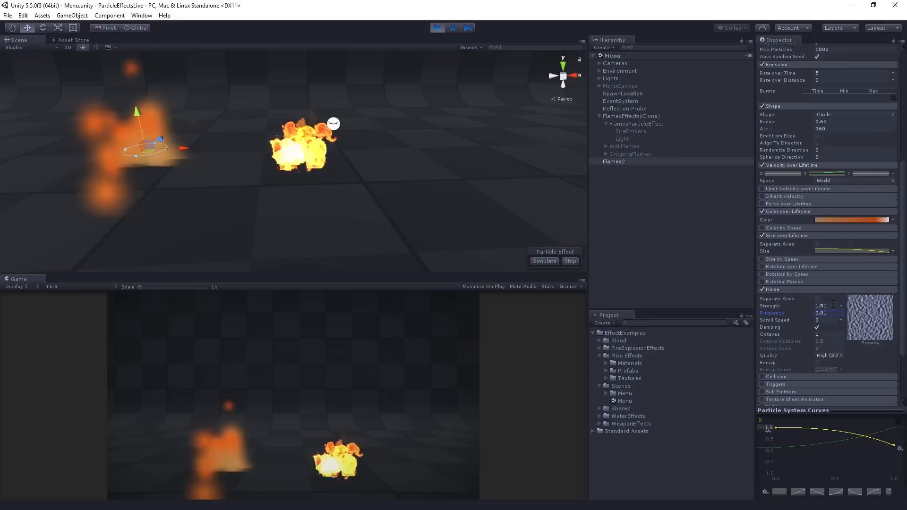
{"action": "mouse_move", "coordinate": [807, 313]}
{"action": "type", "text": "0.5"}
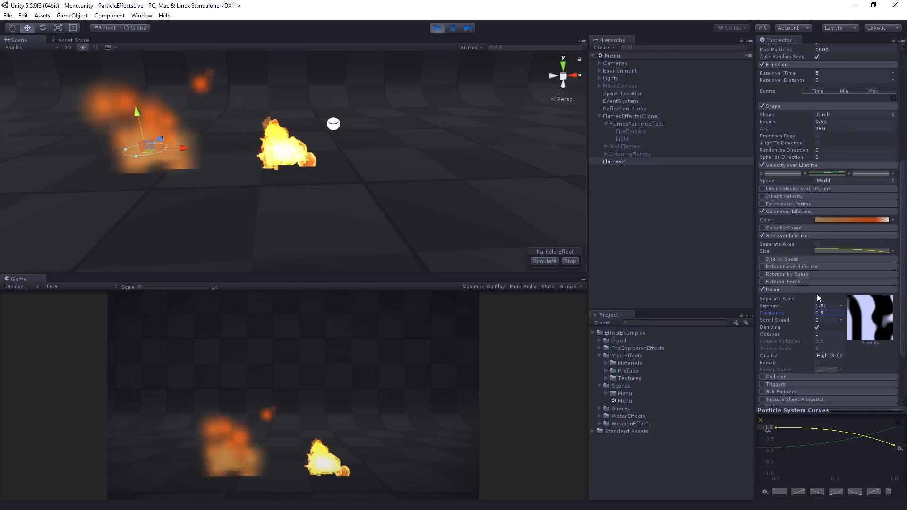
Set Flames2 noise strength to 1.51 and frequency to 0.5.
{"action": "left_click", "coordinate": [818, 299]}
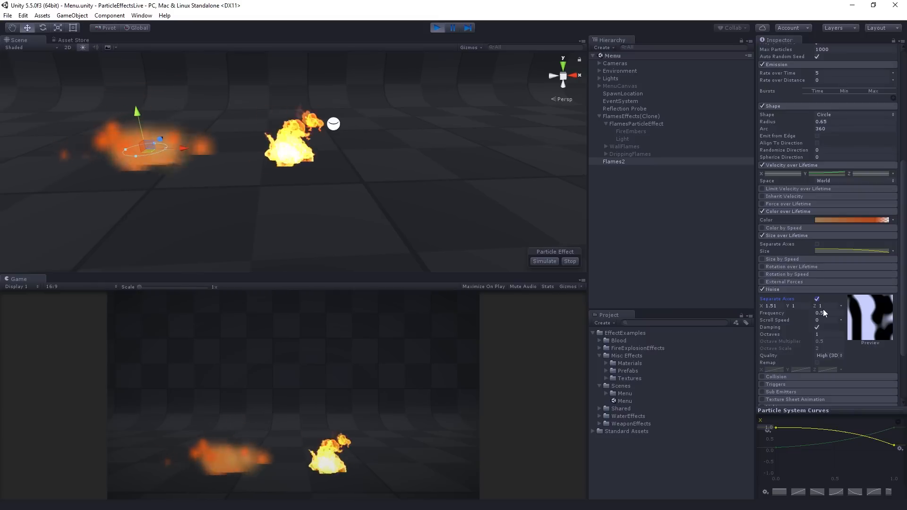
Make Flames2's X-axis noise strength follow a rising curve ending near 0.5.
{"action": "left_click", "coordinate": [841, 305]}
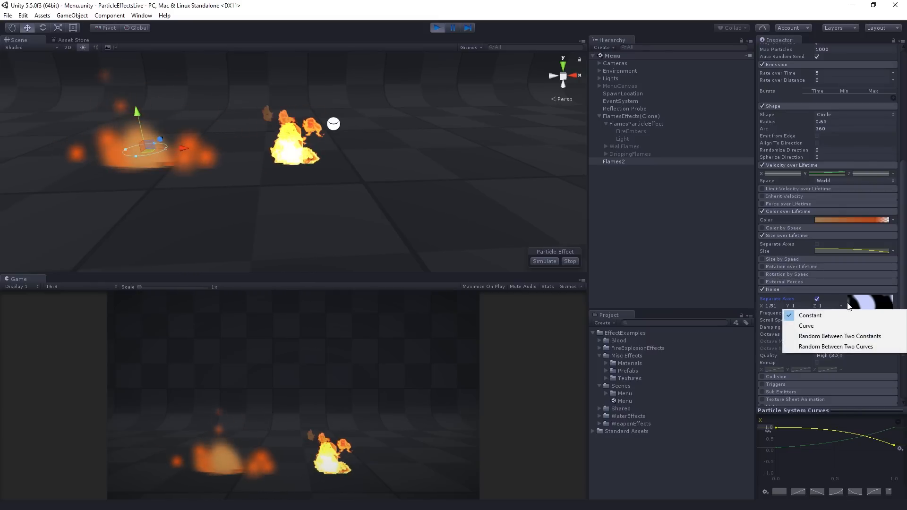
{"action": "left_click", "coordinate": [806, 326]}
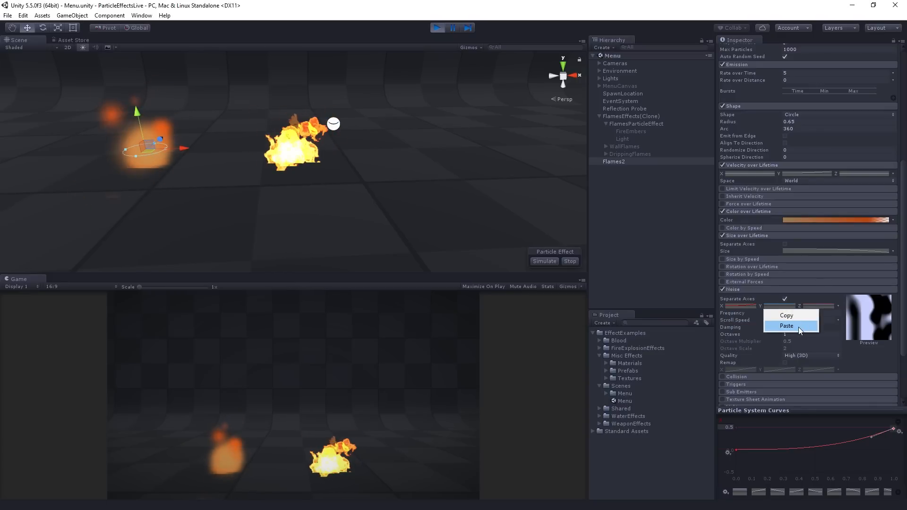
Paste the X strength curve onto the Y and Z noise axes.
{"action": "left_click", "coordinate": [788, 326]}
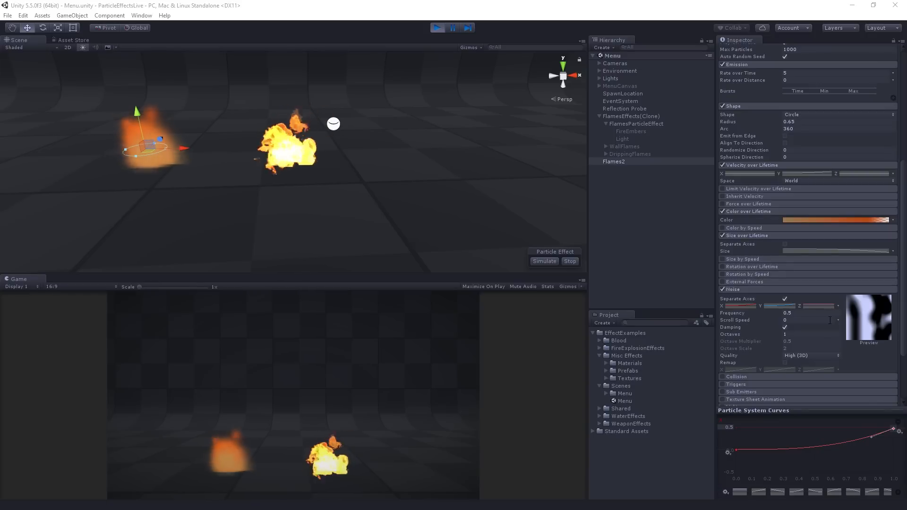
{"action": "mouse_move", "coordinate": [666, 293]}
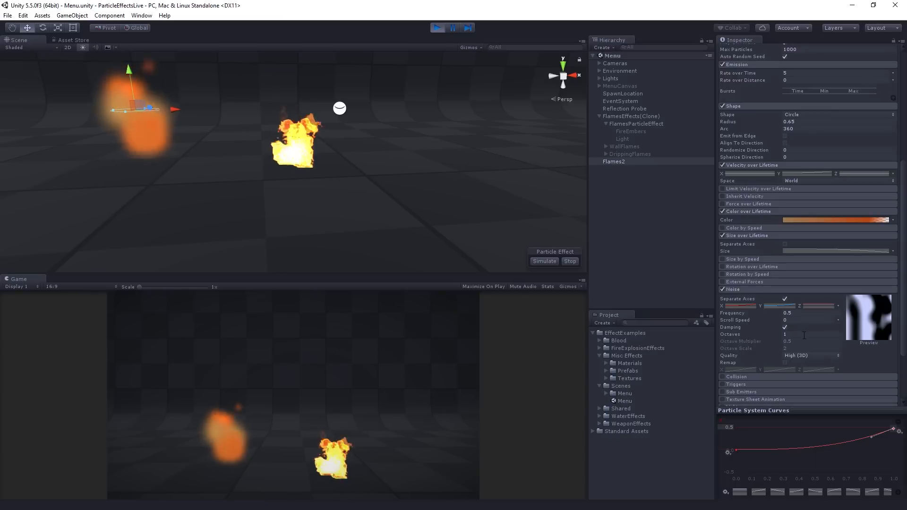
Set noise to 2 octaves with multiplier 0.5 and scale 2.
{"action": "triple_click", "coordinate": [810, 335]}
{"action": "type", "text": "2"}
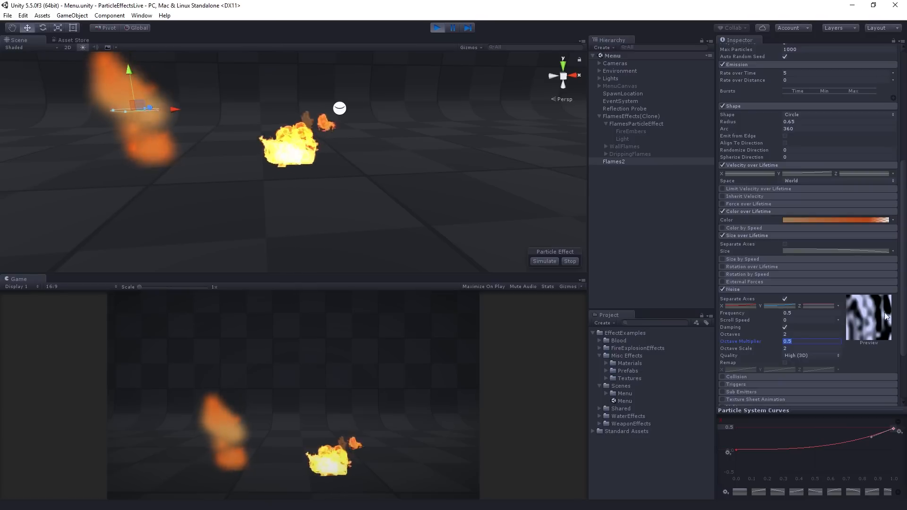
{"action": "mouse_move", "coordinate": [893, 298]}
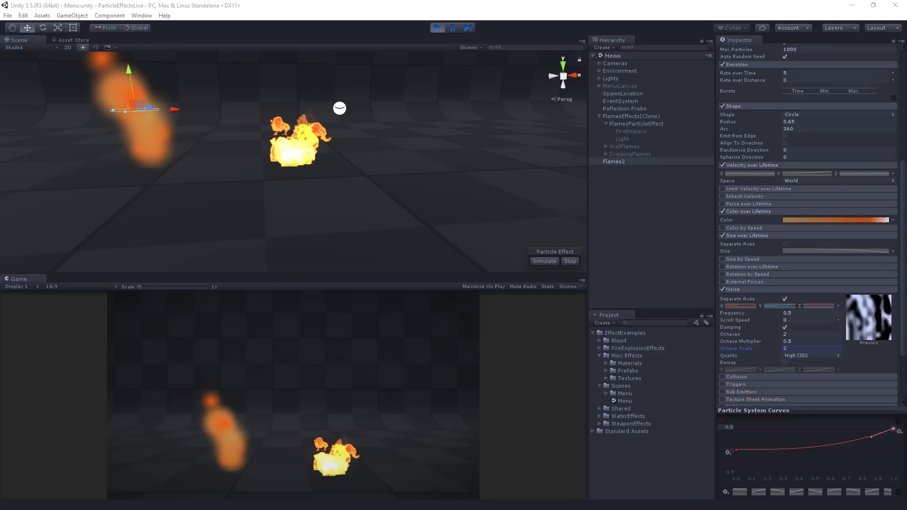
{"action": "mouse_move", "coordinate": [831, 122]}
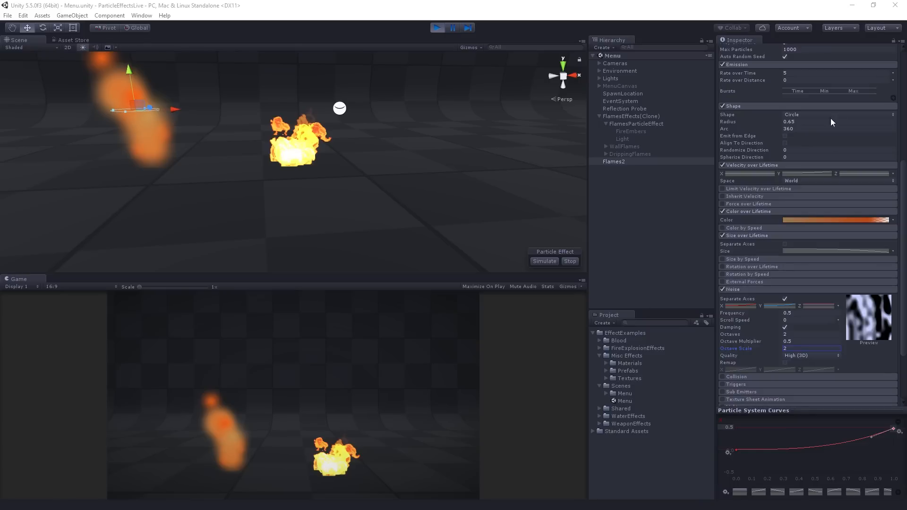
{"action": "mouse_move", "coordinate": [831, 122]}
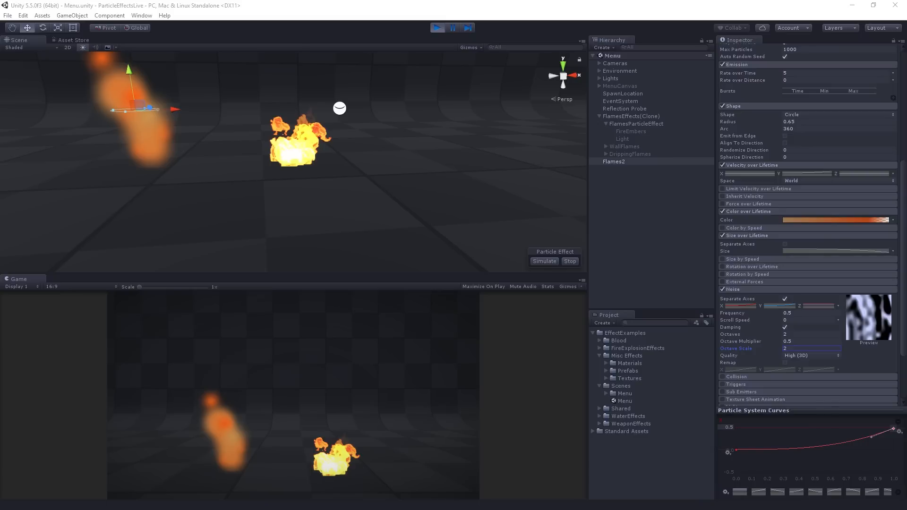
{"action": "mouse_move", "coordinate": [859, 353]}
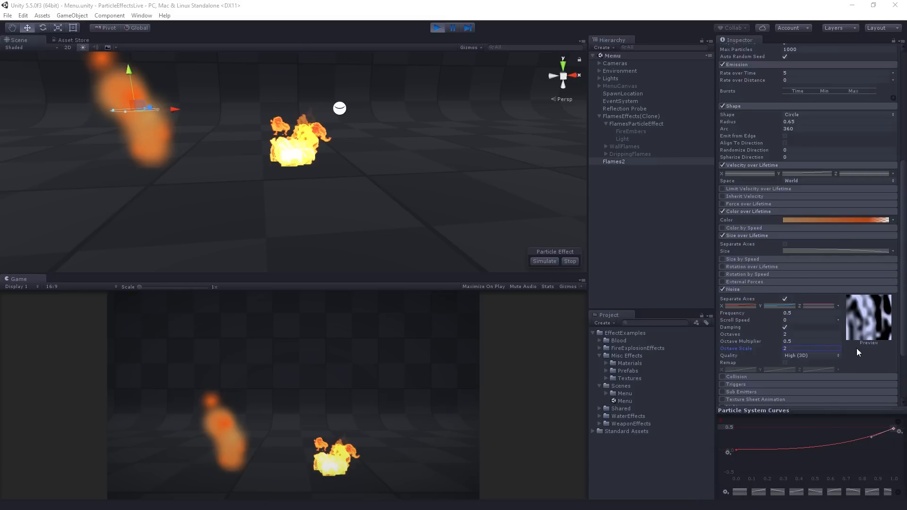
{"action": "mouse_move", "coordinate": [859, 355]}
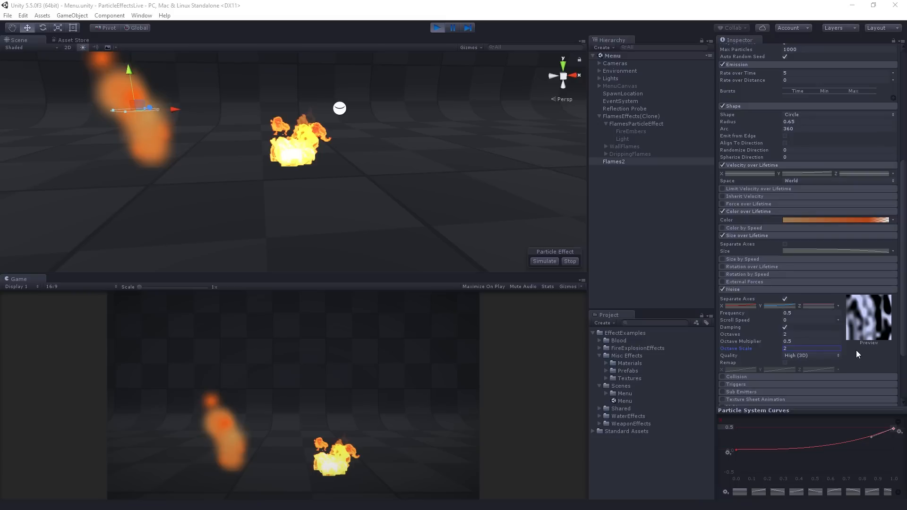
{"action": "mouse_move", "coordinate": [851, 362]}
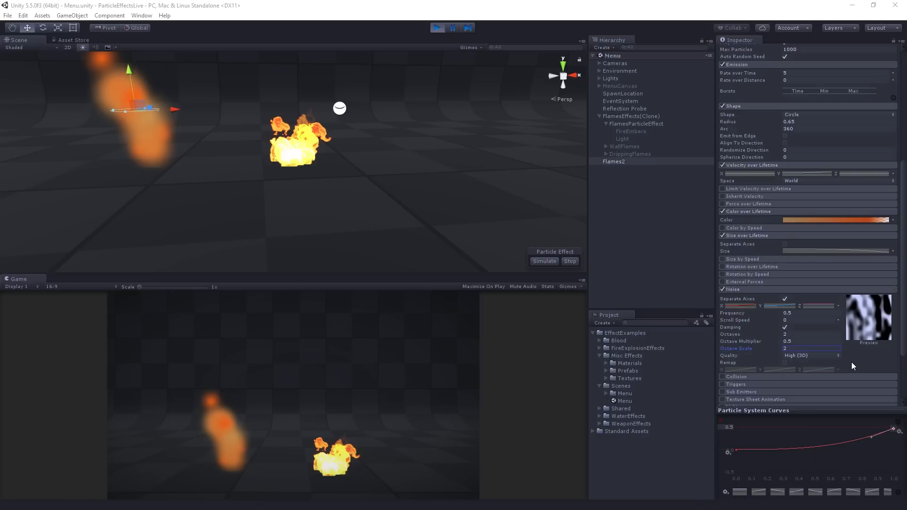
{"action": "mouse_move", "coordinate": [871, 350]}
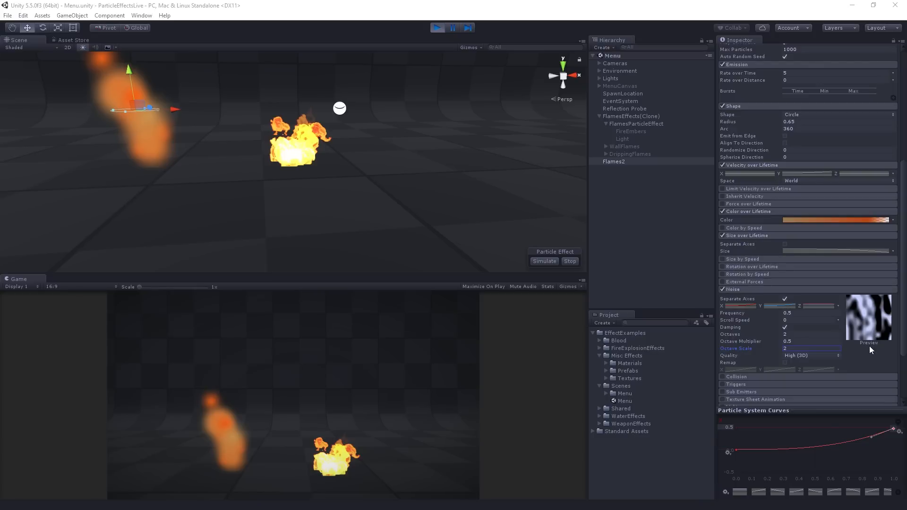
{"action": "mouse_move", "coordinate": [872, 359]}
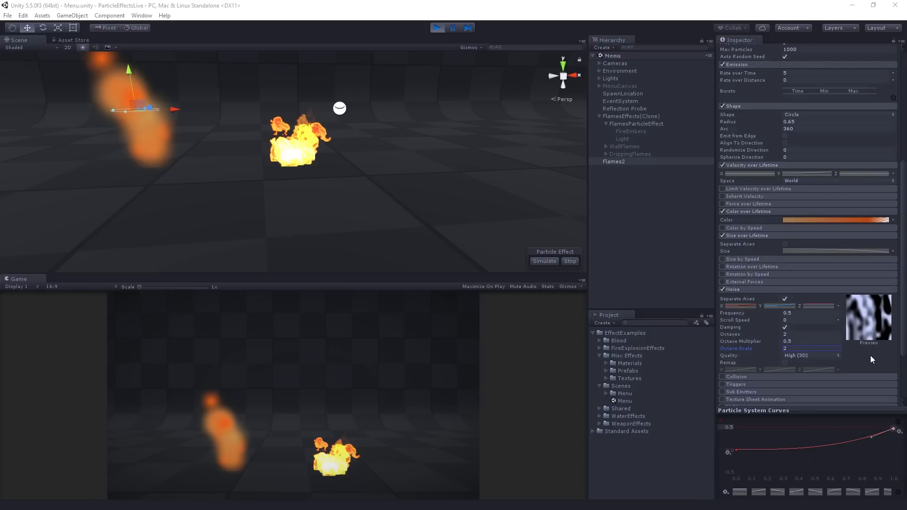
{"action": "mouse_move", "coordinate": [864, 362]}
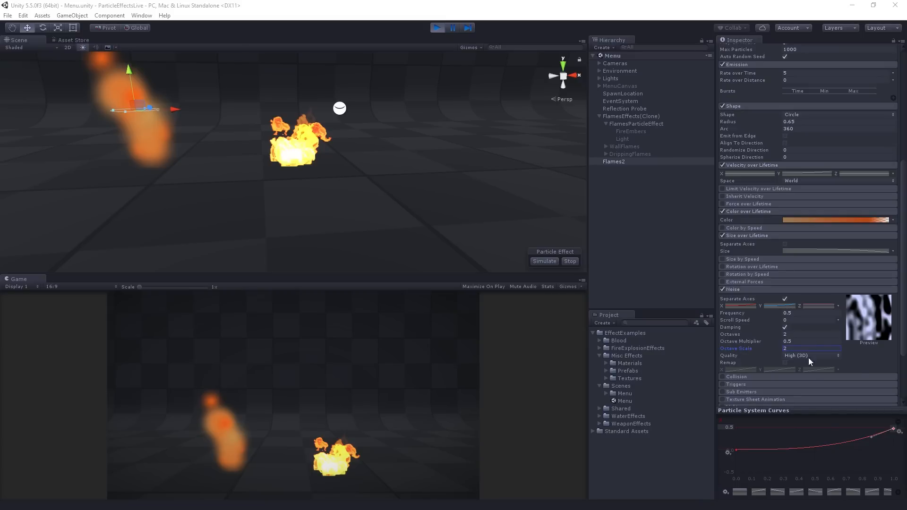
{"action": "mouse_move", "coordinate": [765, 340]}
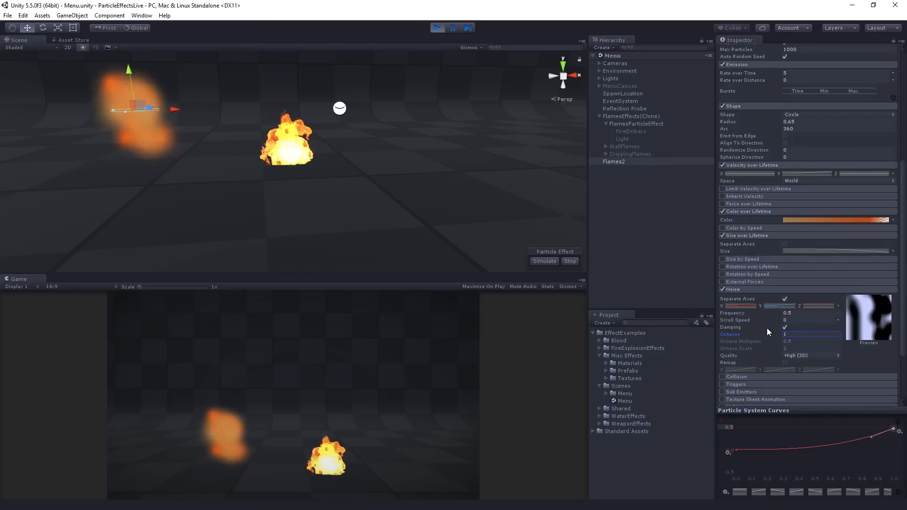
Return noise to 1 octave and set scroll speed to 0.2.
{"action": "left_click", "coordinate": [810, 320]}
{"action": "type", "text": ".2"}
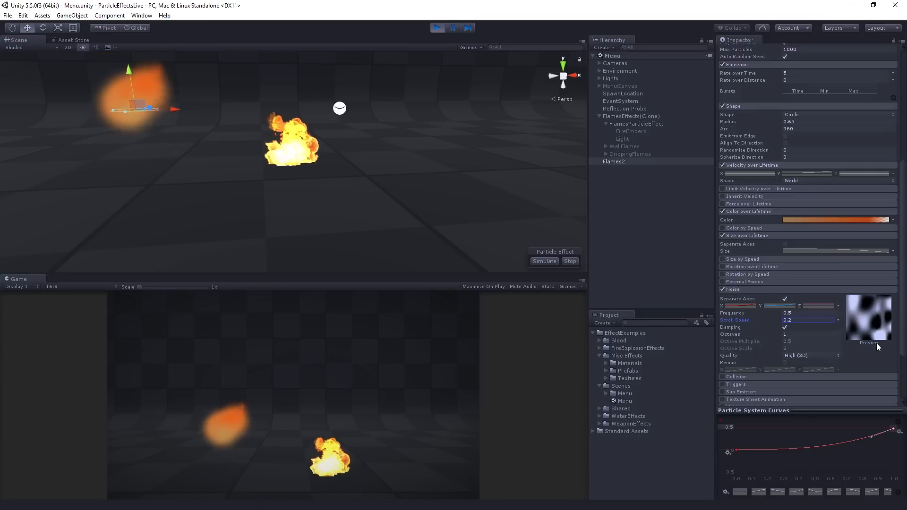
{"action": "mouse_move", "coordinate": [165, 95]}
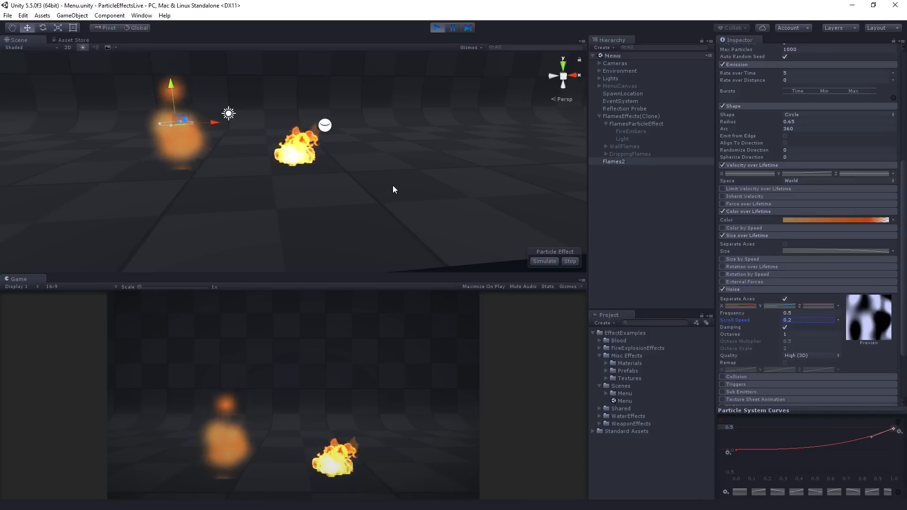
{"action": "mouse_move", "coordinate": [519, 227]}
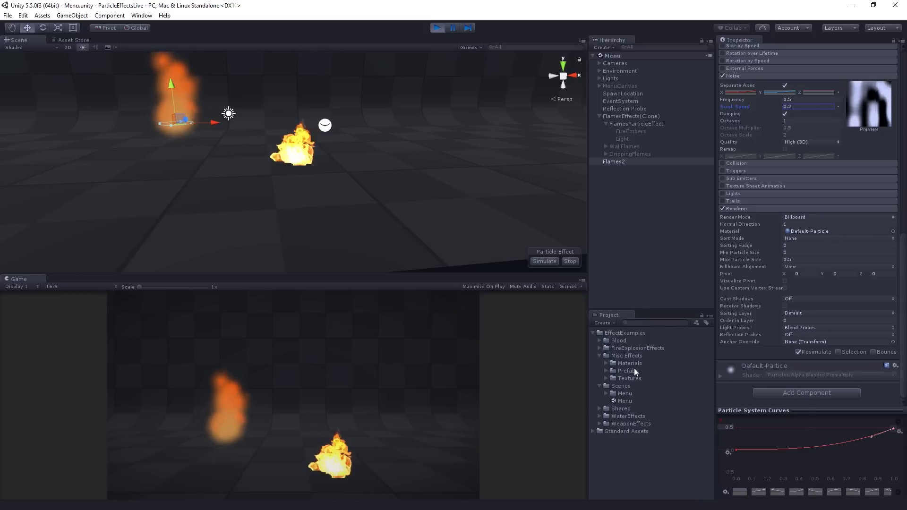
Browse the FireExplosionEffects materials folder and reselect Flames2.
{"action": "left_click", "coordinate": [627, 356]}
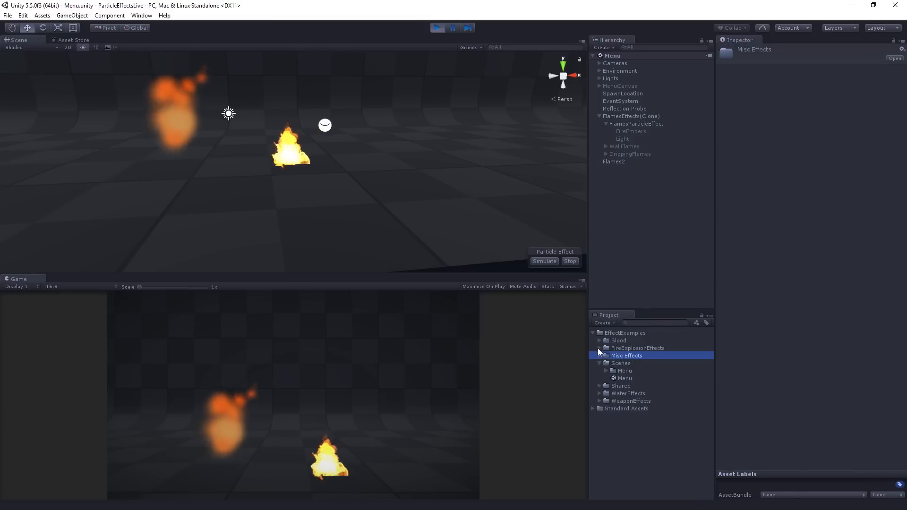
{"action": "left_click", "coordinate": [599, 348]}
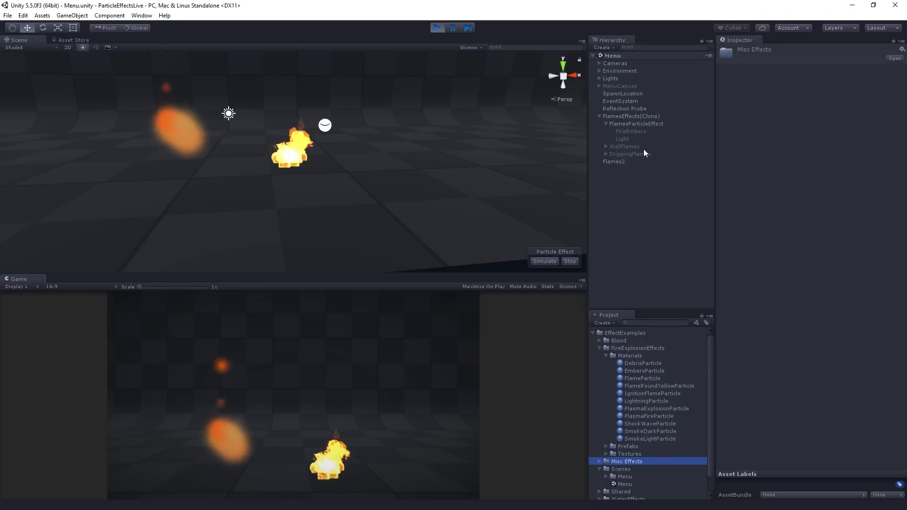
{"action": "left_click", "coordinate": [613, 162]}
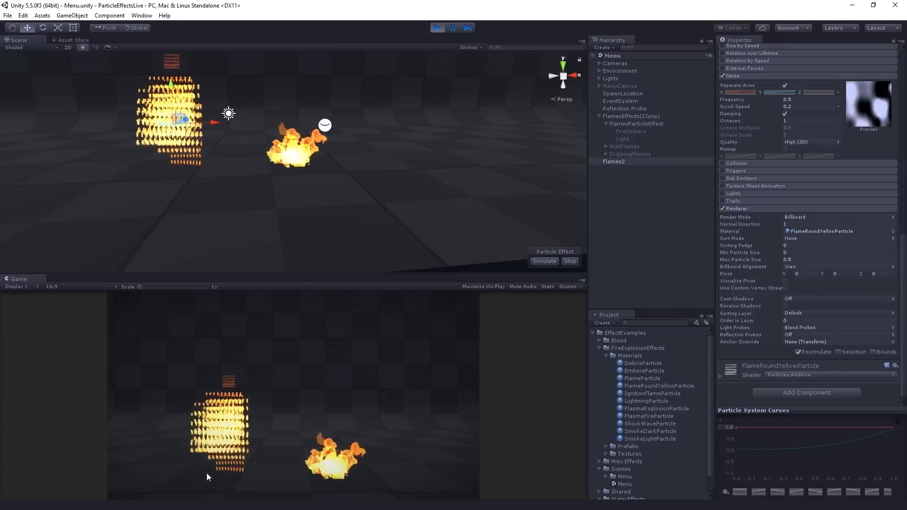
{"action": "mouse_move", "coordinate": [292, 458]}
{"action": "type", "text": "-0.15"}
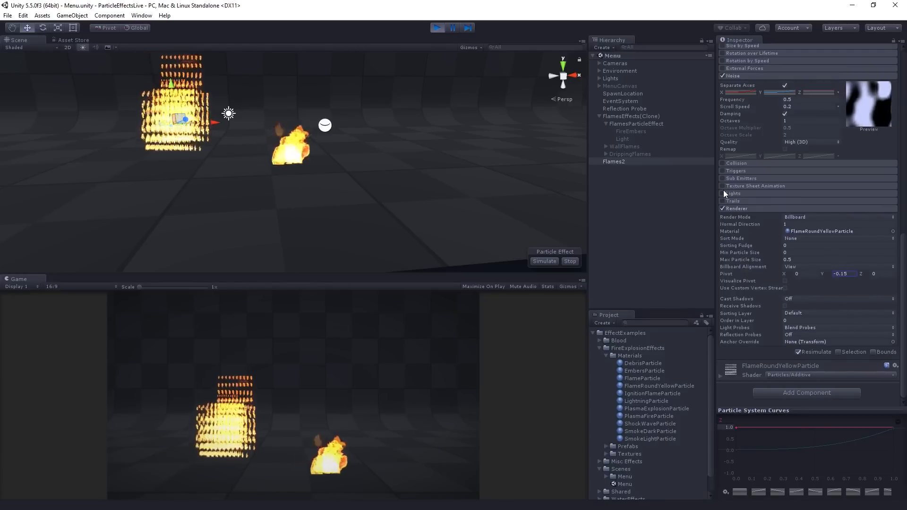
Enable Flames2's Texture Sheet Animation module with tiles at 1 by 1.
{"action": "left_click", "coordinate": [756, 186]}
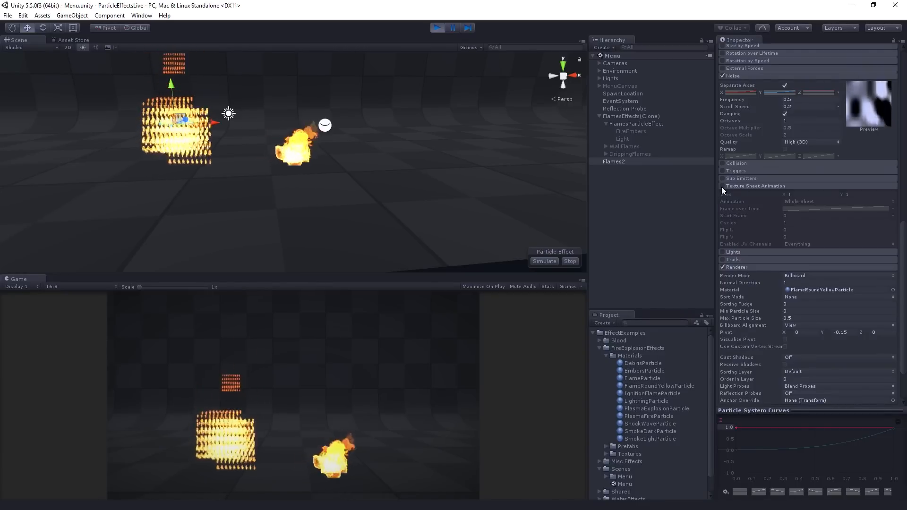
{"action": "left_click", "coordinate": [721, 186]}
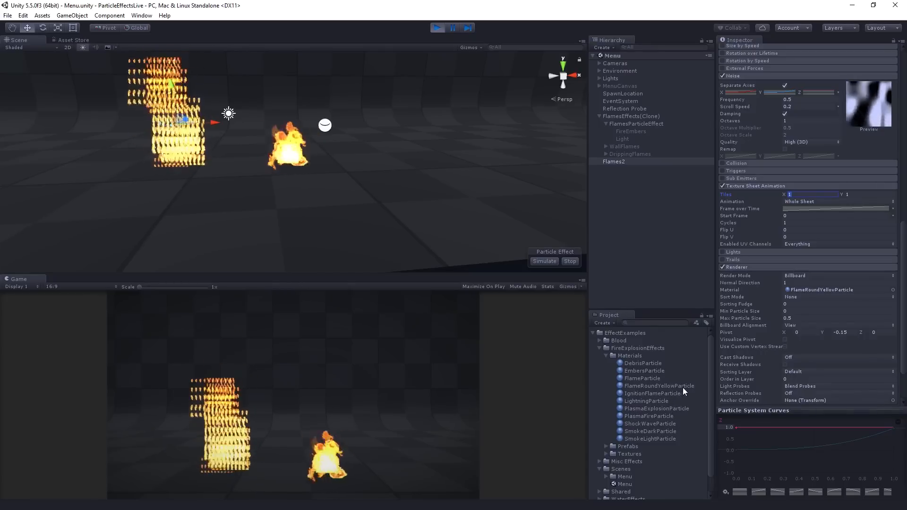
View the FlameRoundYellowParticle material's 10x5 flame sheet in Windows Photo Viewer.
{"action": "left_click", "coordinate": [660, 386]}
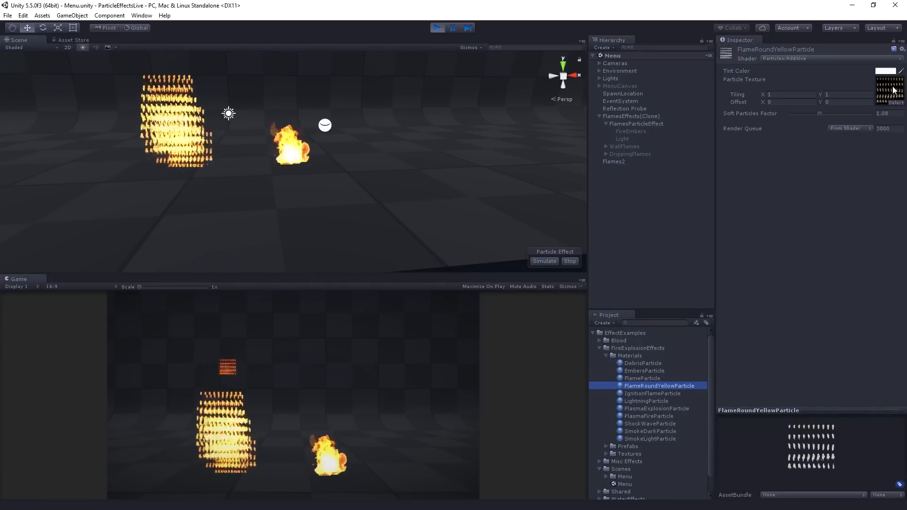
{"action": "left_click", "coordinate": [660, 484]}
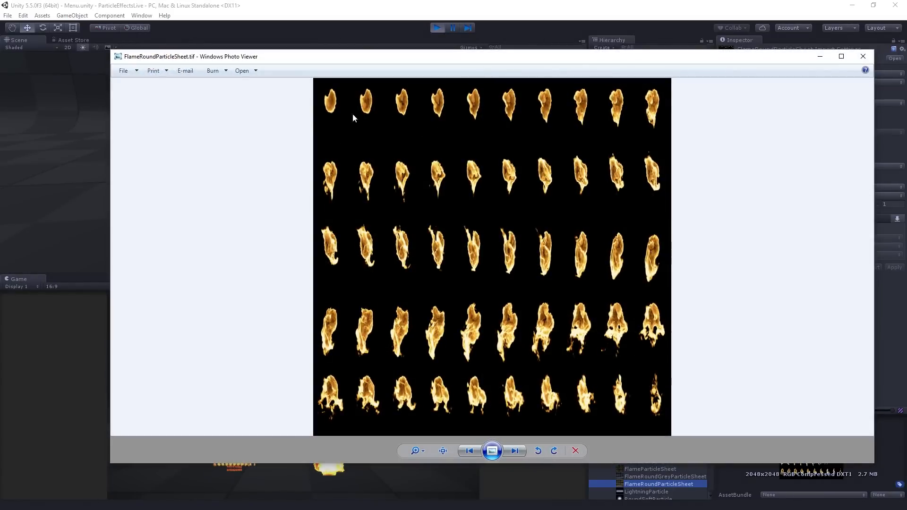
{"action": "mouse_move", "coordinate": [654, 313]}
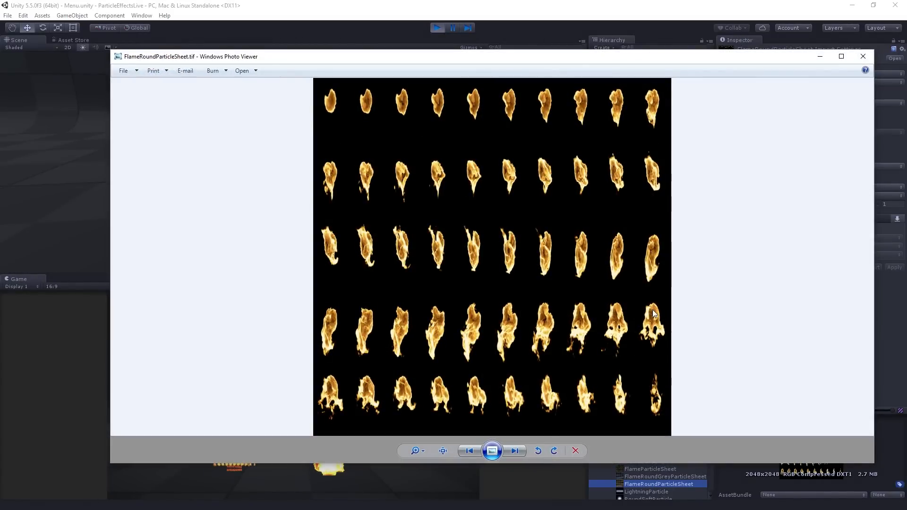
{"action": "mouse_move", "coordinate": [783, 95]}
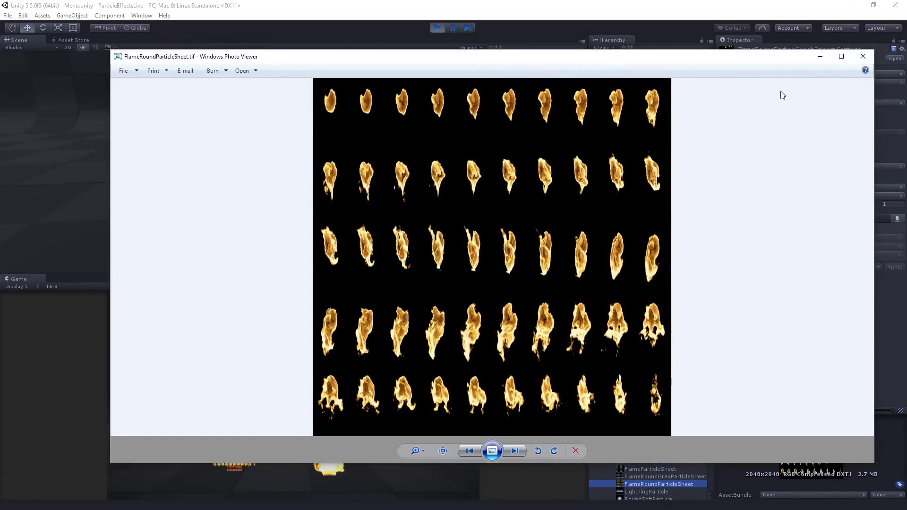
{"action": "mouse_move", "coordinate": [863, 55]}
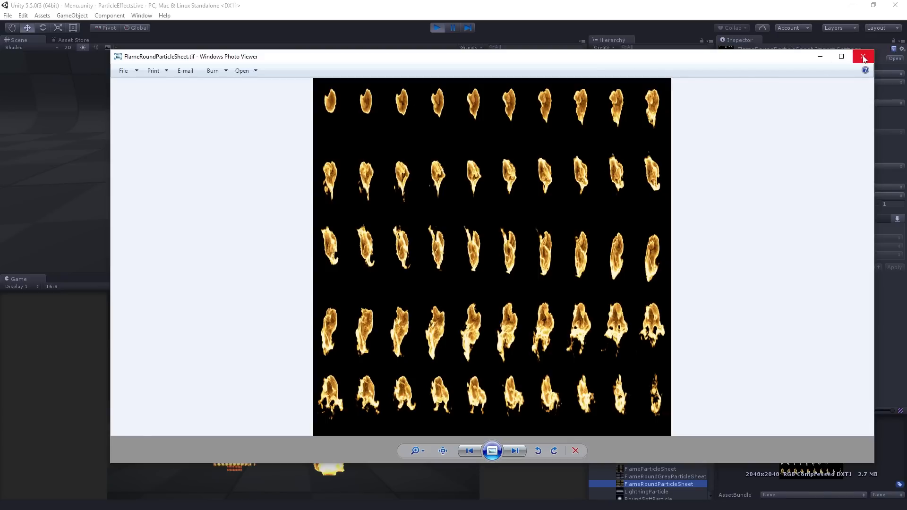
Close the sprite sheet image and reselect Flames2 to show its Particle System settings.
{"action": "left_click", "coordinate": [863, 55]}
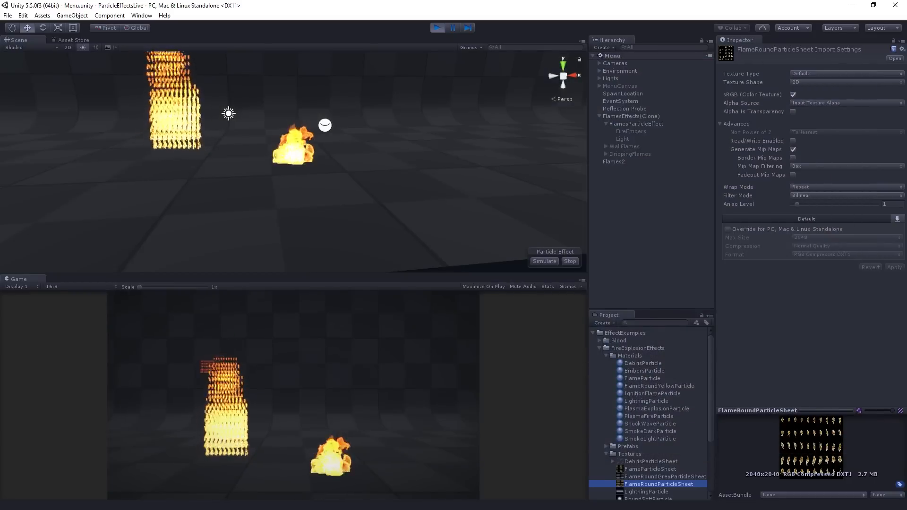
{"action": "left_click", "coordinate": [614, 161]}
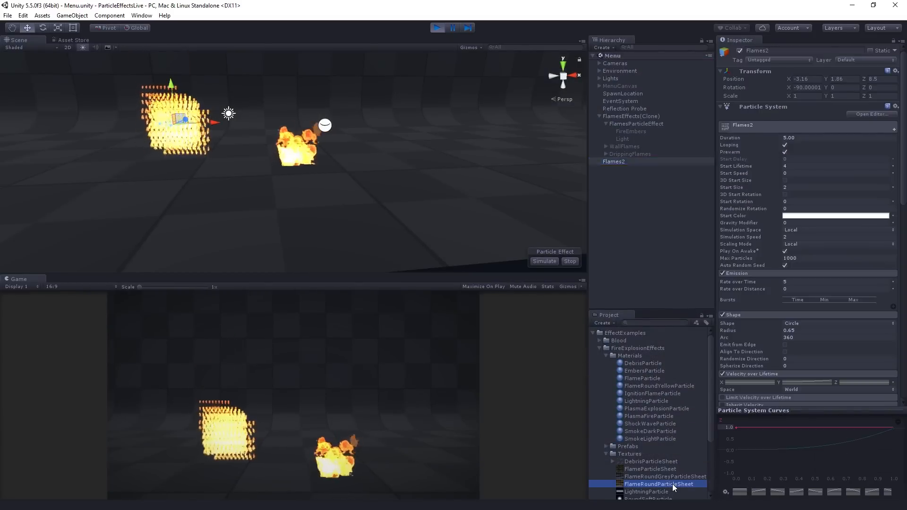
{"action": "left_click", "coordinate": [659, 484]}
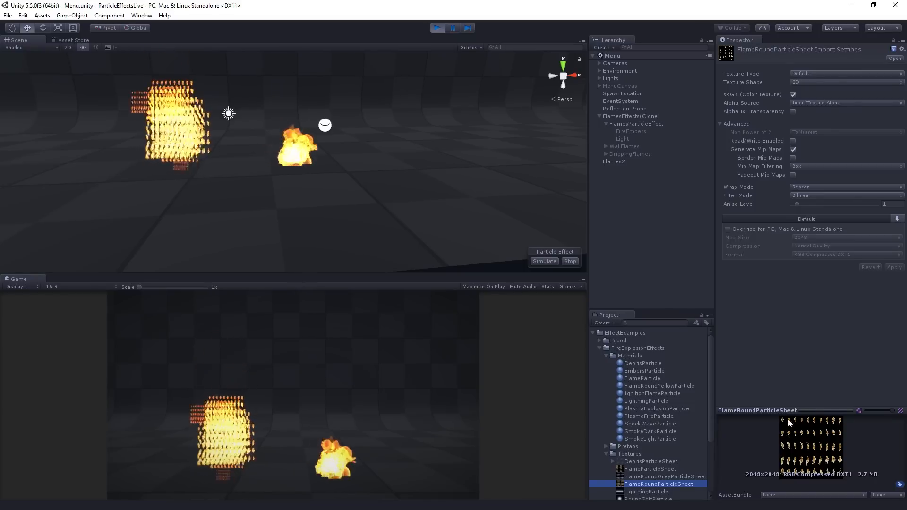
{"action": "left_click", "coordinate": [615, 162]}
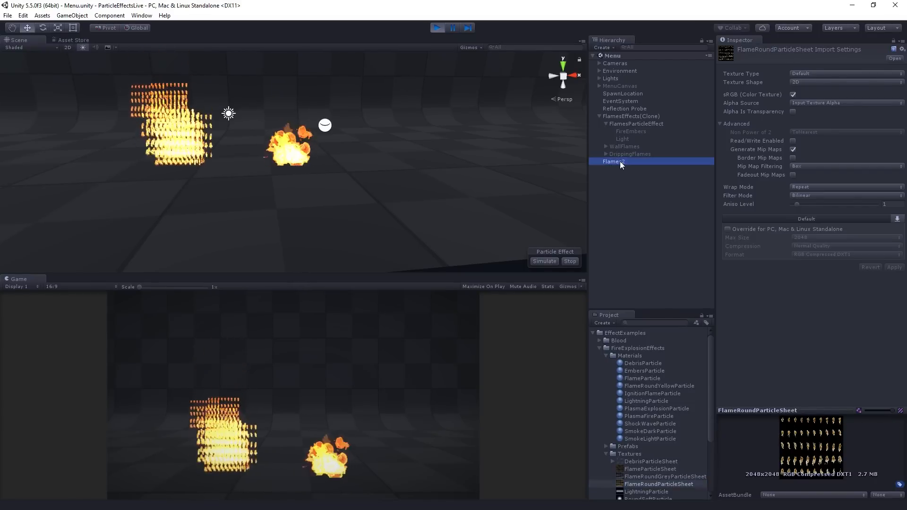
{"action": "left_click", "coordinate": [612, 161]}
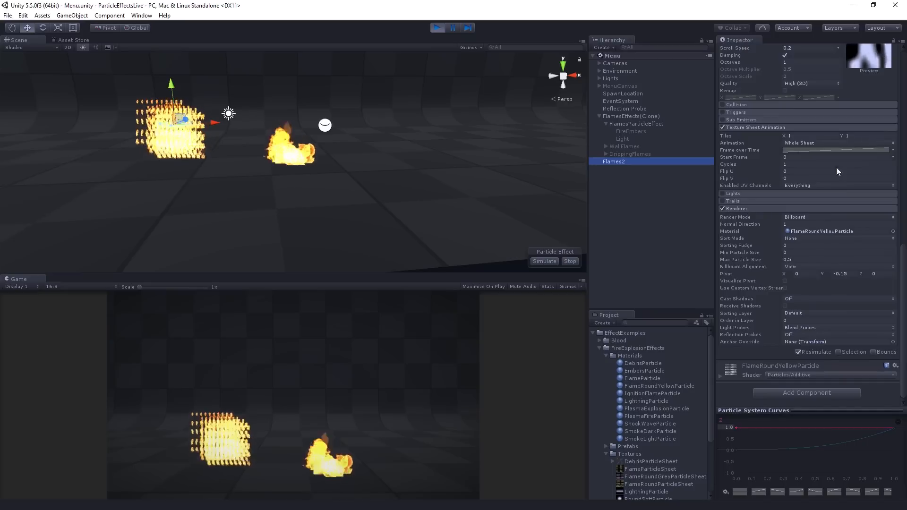
Set Texture Sheet Animation tiles to 10 by 5 with Whole Sheet animation mode.
{"action": "left_click", "coordinate": [793, 135]}
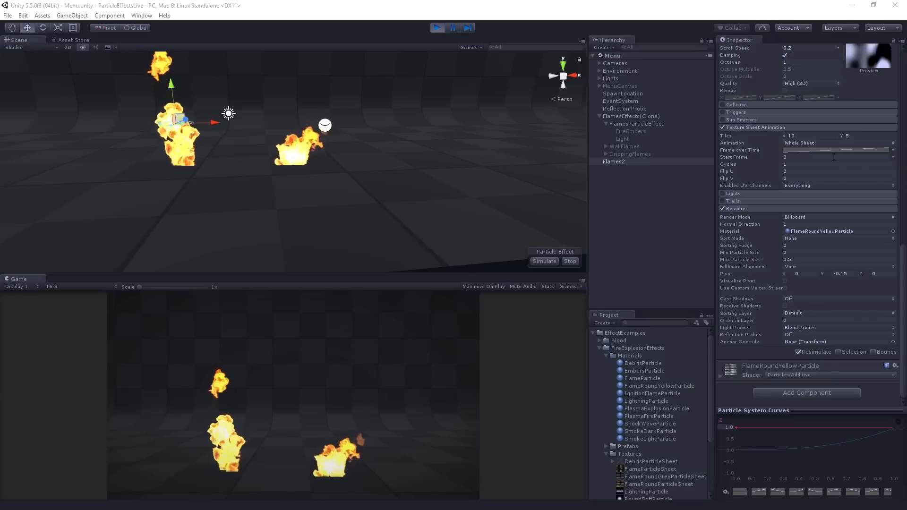
{"action": "left_click", "coordinate": [838, 142]}
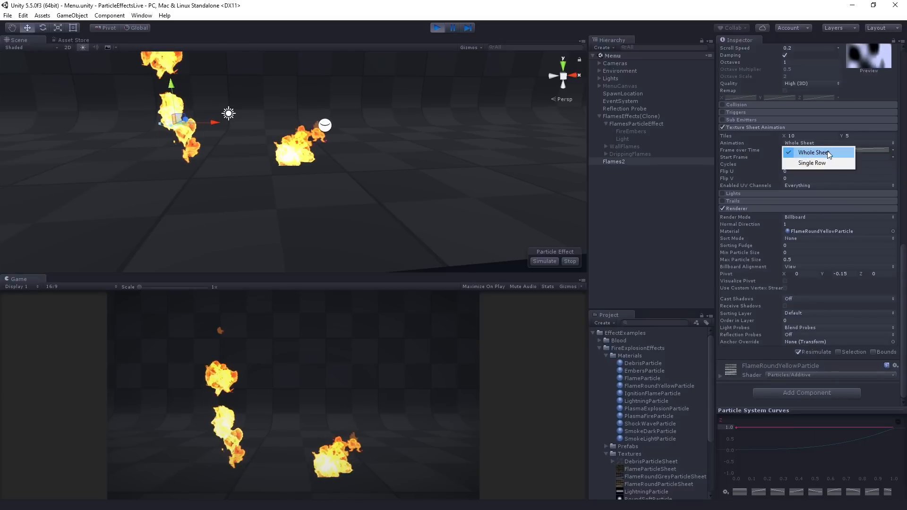
{"action": "left_click", "coordinate": [814, 152]}
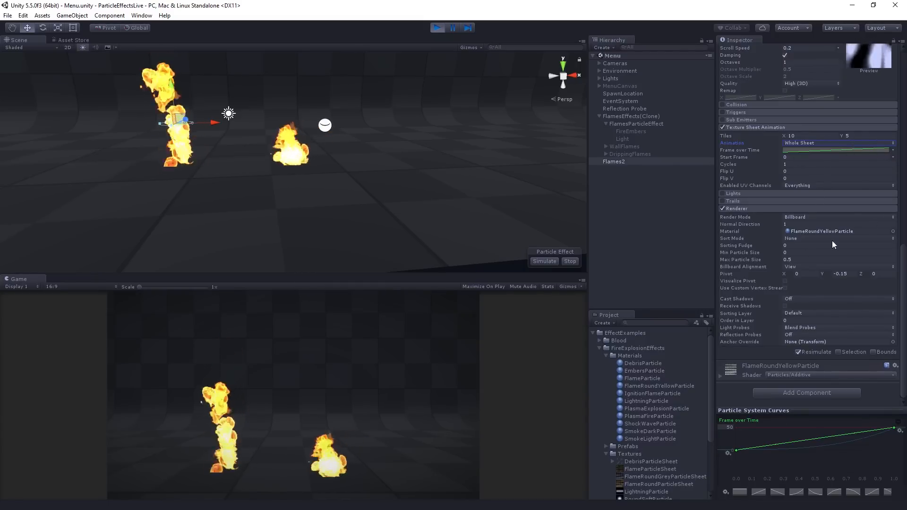
{"action": "left_click", "coordinate": [839, 164]}
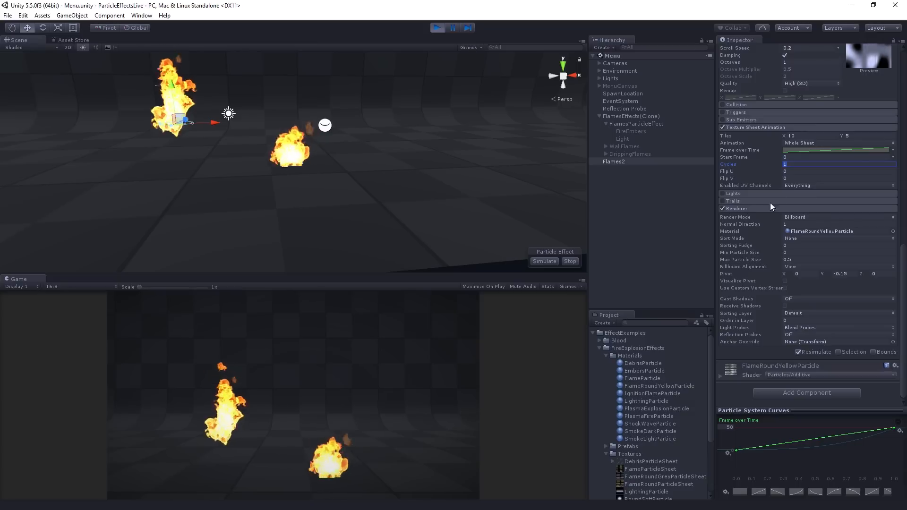
{"action": "mouse_move", "coordinate": [860, 292]}
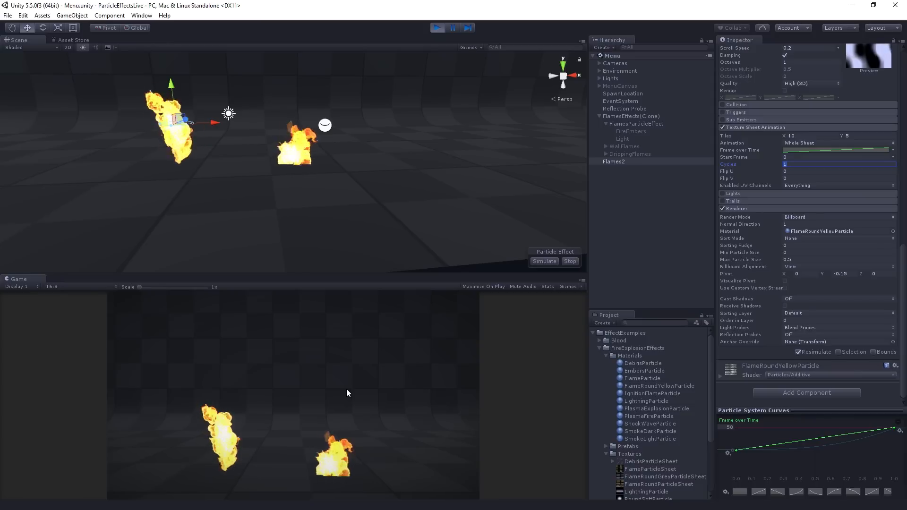
{"action": "mouse_move", "coordinate": [809, 267]}
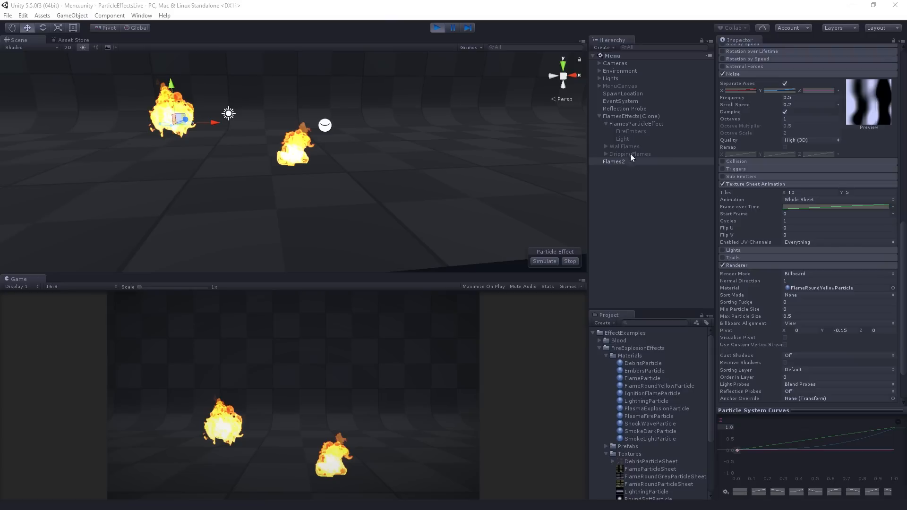
{"action": "mouse_move", "coordinate": [623, 198]}
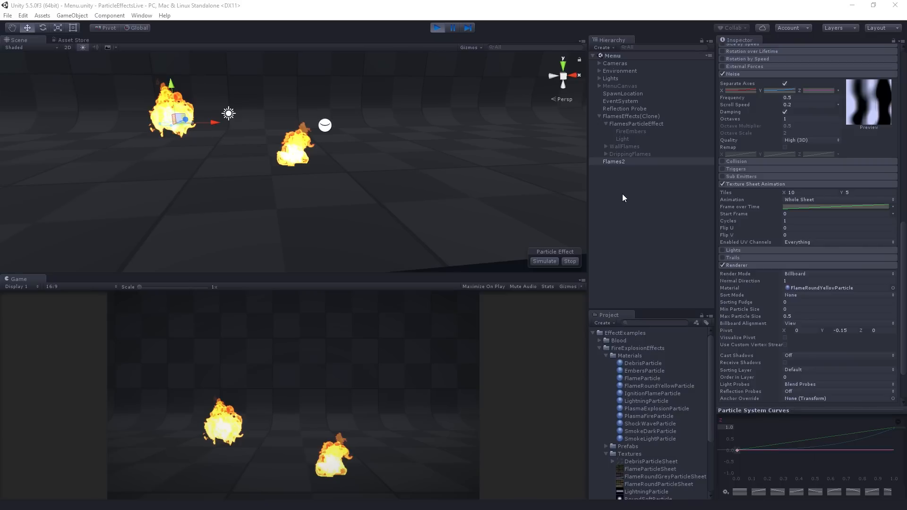